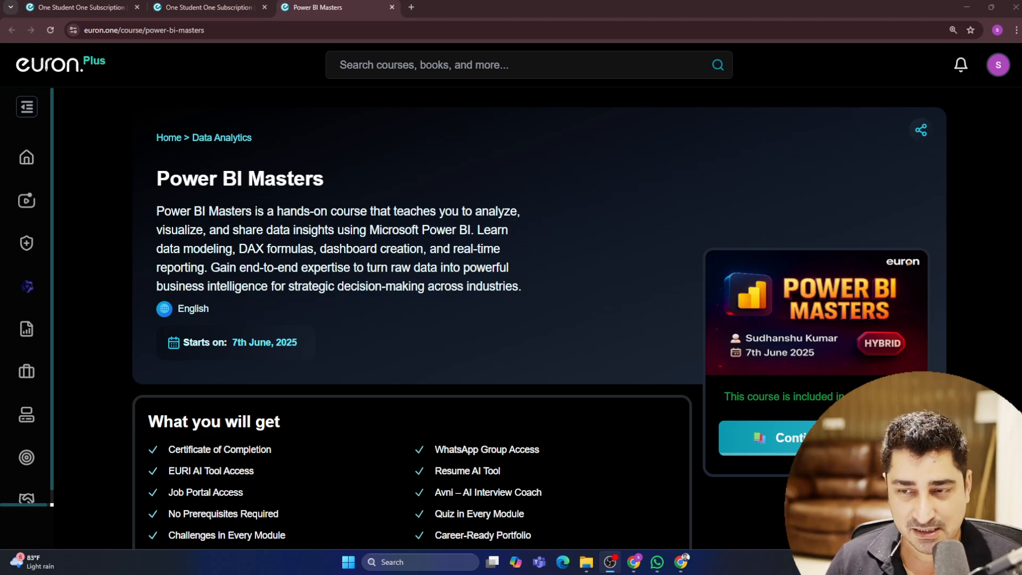
# - Highlight the Power BI Masters course title and description, then clear the highlight
pyautogui.moveTo(156, 177); pyautogui.dragTo(296, 342)
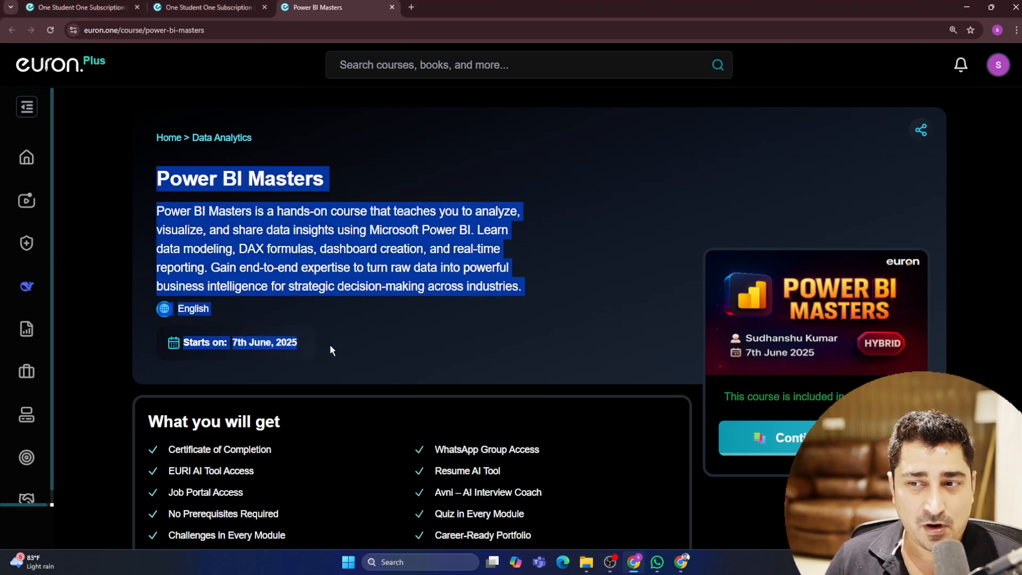
pyautogui.click(331, 350)
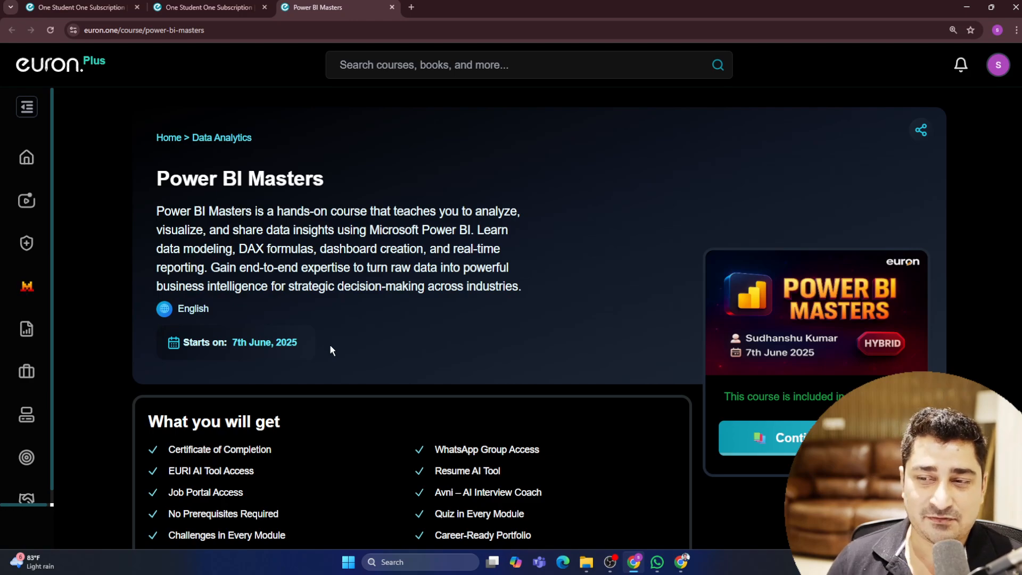
pyautogui.moveTo(149, 337)
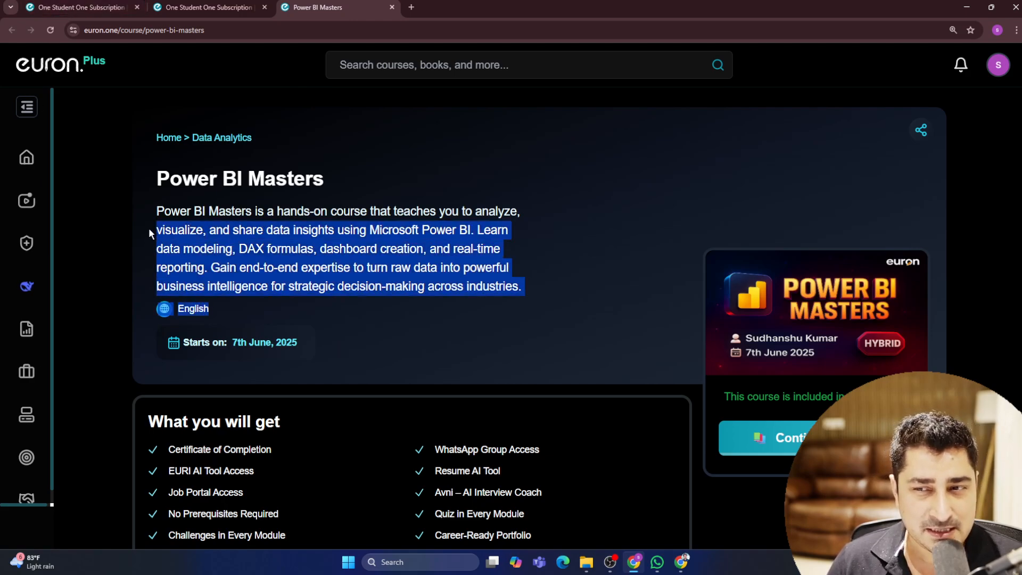
pyautogui.click(483, 244)
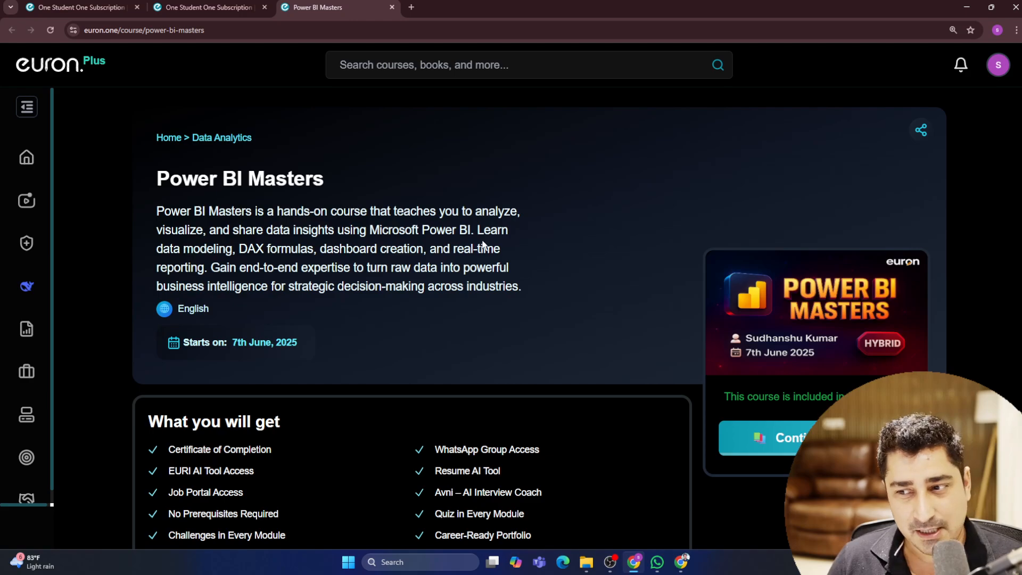
# - Bring the Course content section into view and highlight its heading with the 11 sections / 135 subtopics count
pyautogui.scroll(-3)
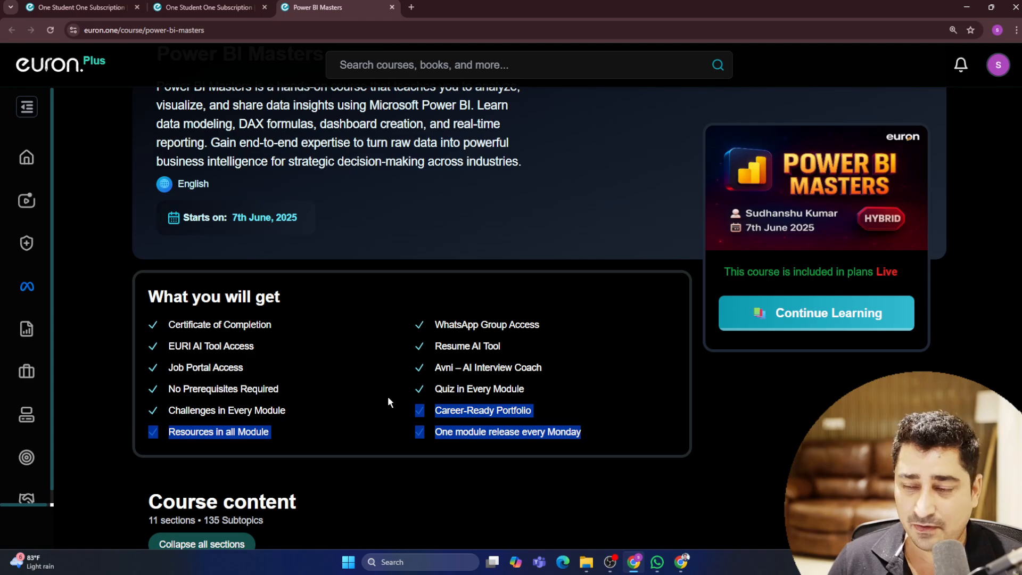
pyautogui.scroll(-3)
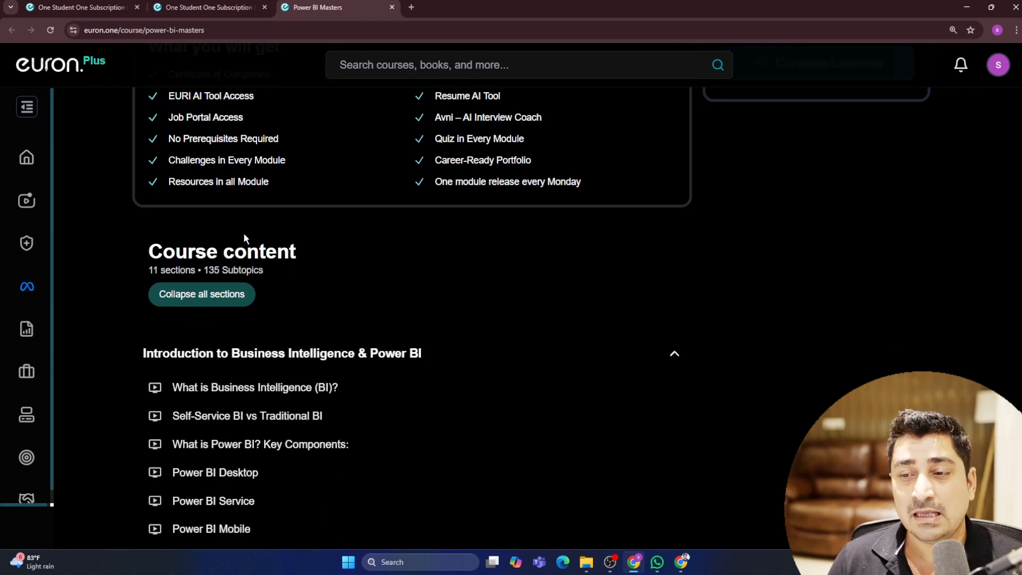
pyautogui.moveTo(150, 251); pyautogui.dragTo(274, 270)
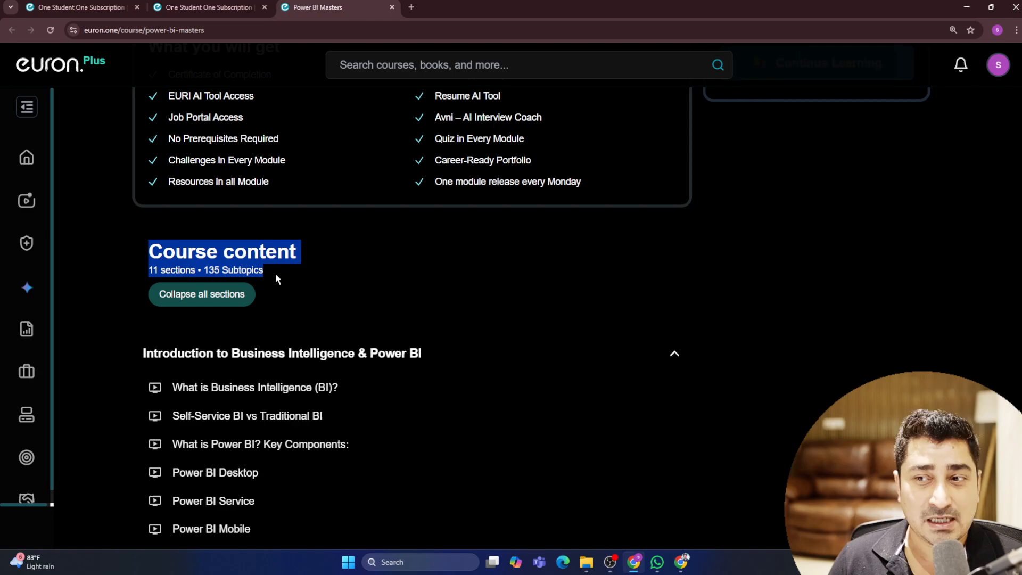
# - Reveal the final hidden syllabus section, Capstone Deployment & Delivery, via '1 more sections'
pyautogui.scroll(-3)
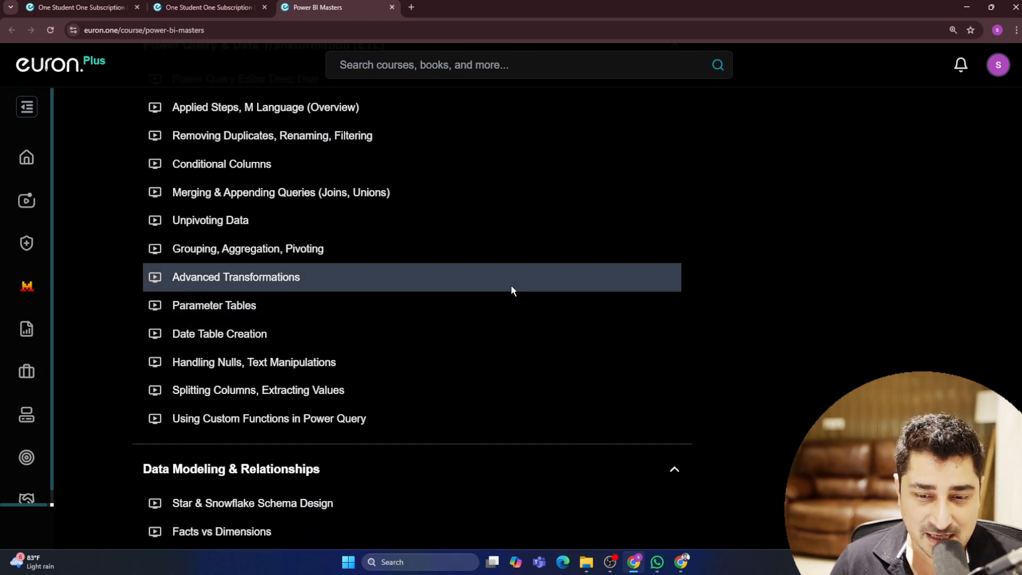
pyautogui.scroll(-3)
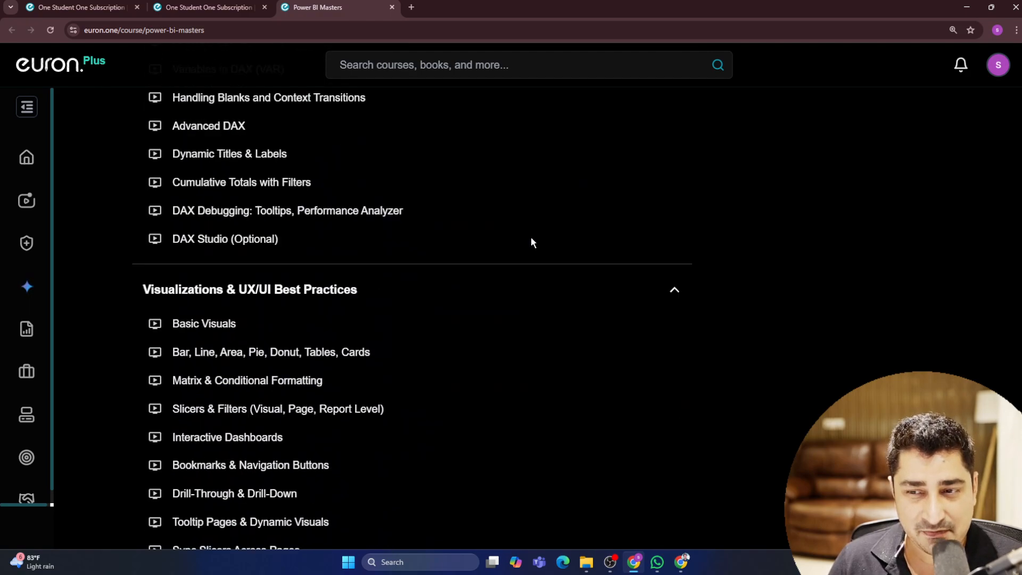
pyautogui.scroll(-3)
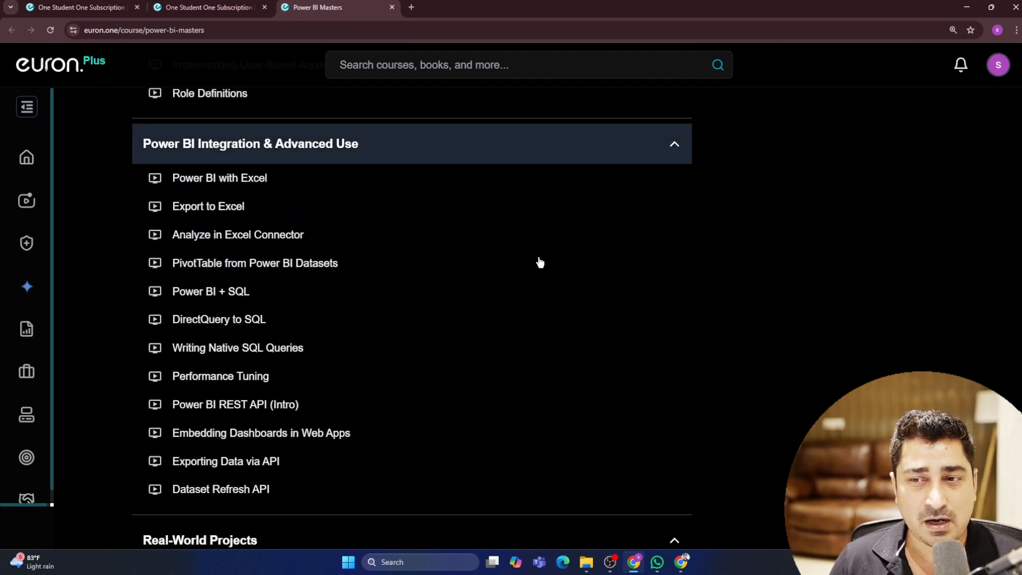
pyautogui.scroll(-3)
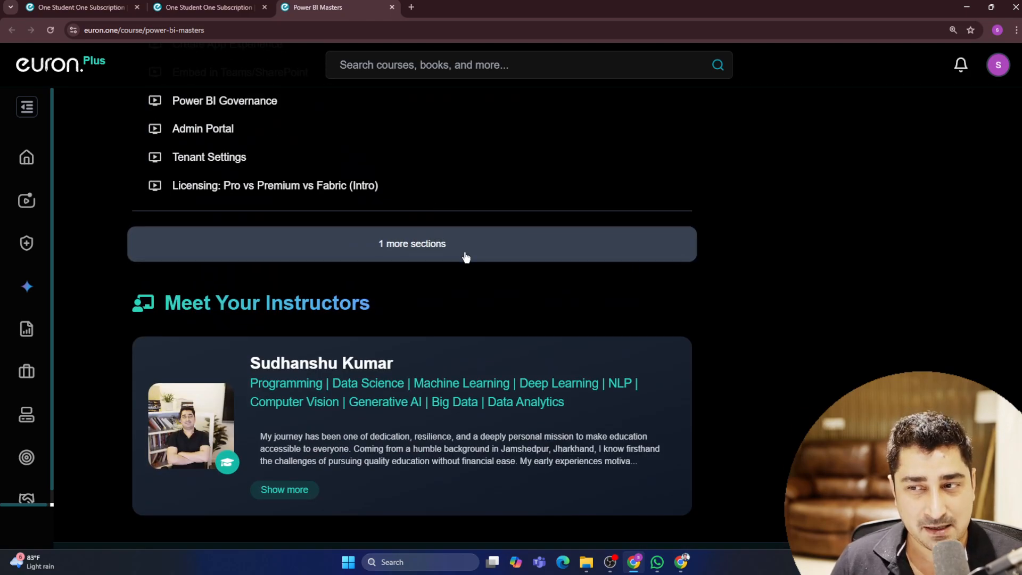
pyautogui.click(411, 243)
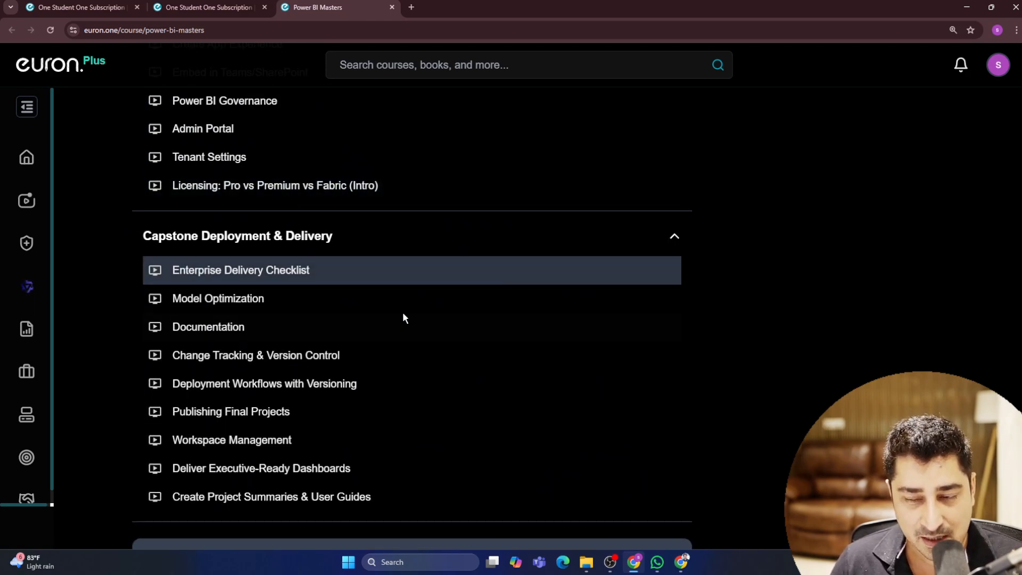
pyautogui.scroll(-3)
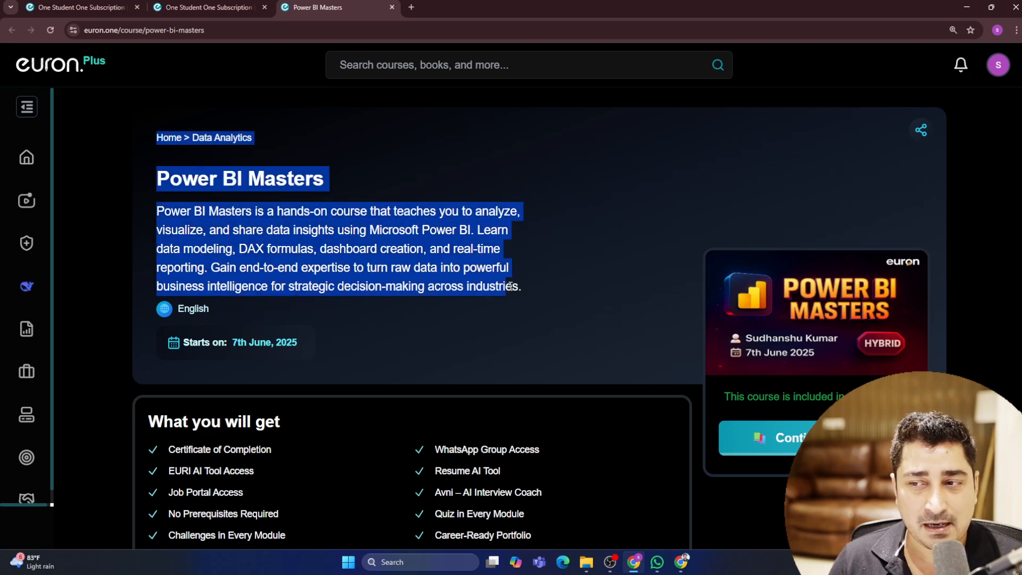
# - Expand the side navigation to show Home, Bytes, Euron Plus, Euri, Resume AI and Jobs labels
pyautogui.click(545, 294)
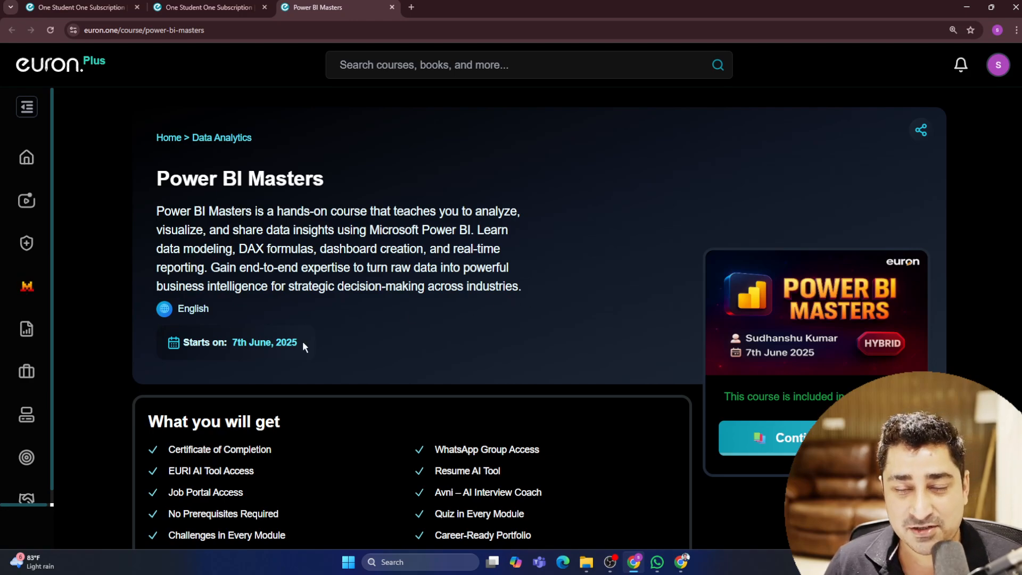
pyautogui.moveTo(315, 348)
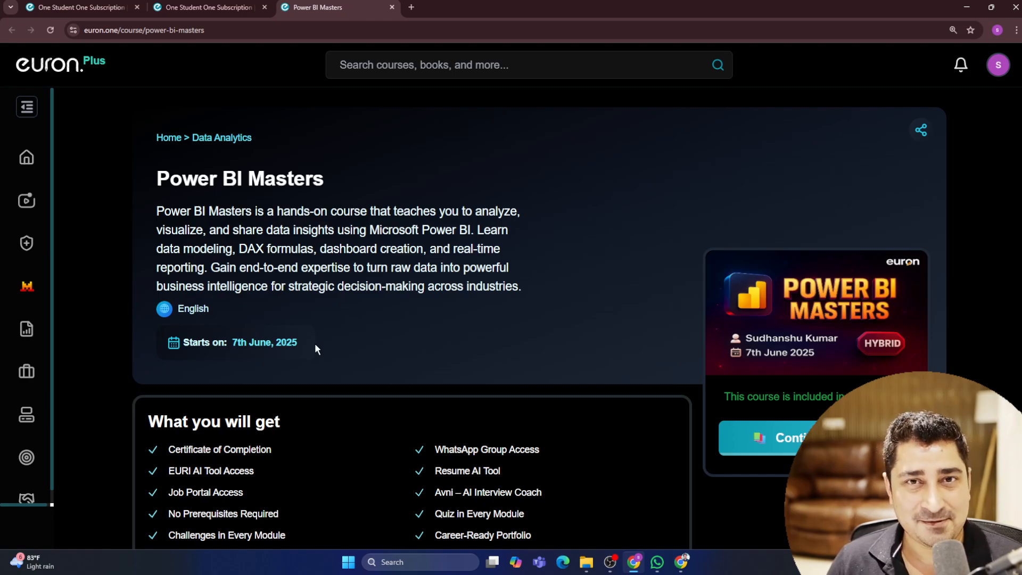
pyautogui.click(27, 107)
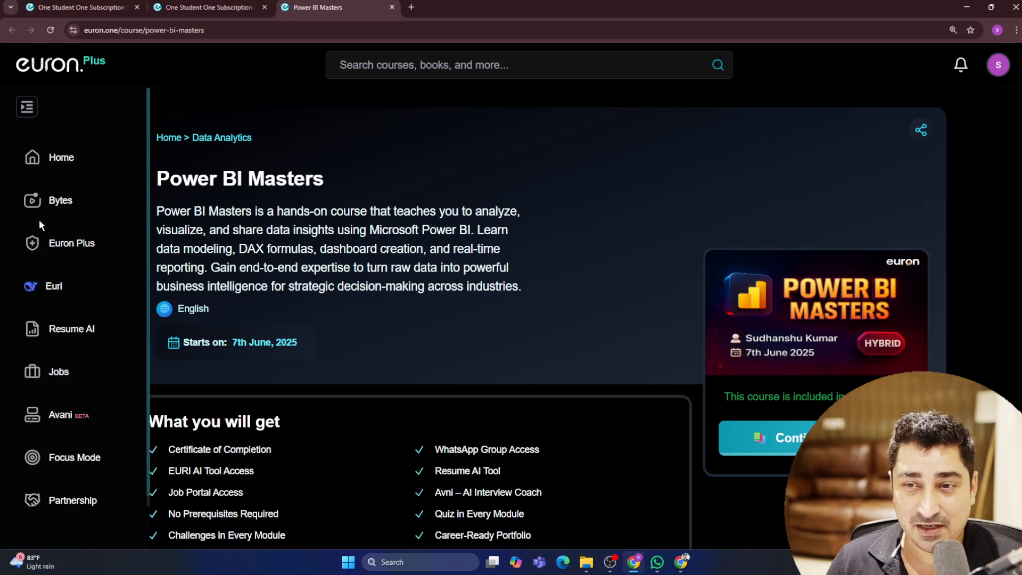
pyautogui.moveTo(72, 243)
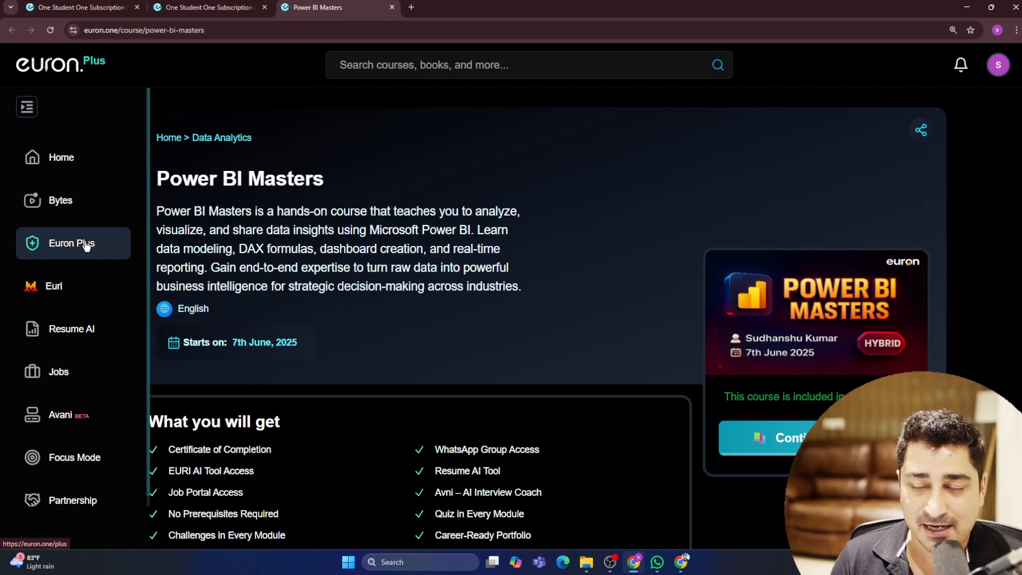
# - Collapse the side navigation back to icons only
pyautogui.click(27, 106)
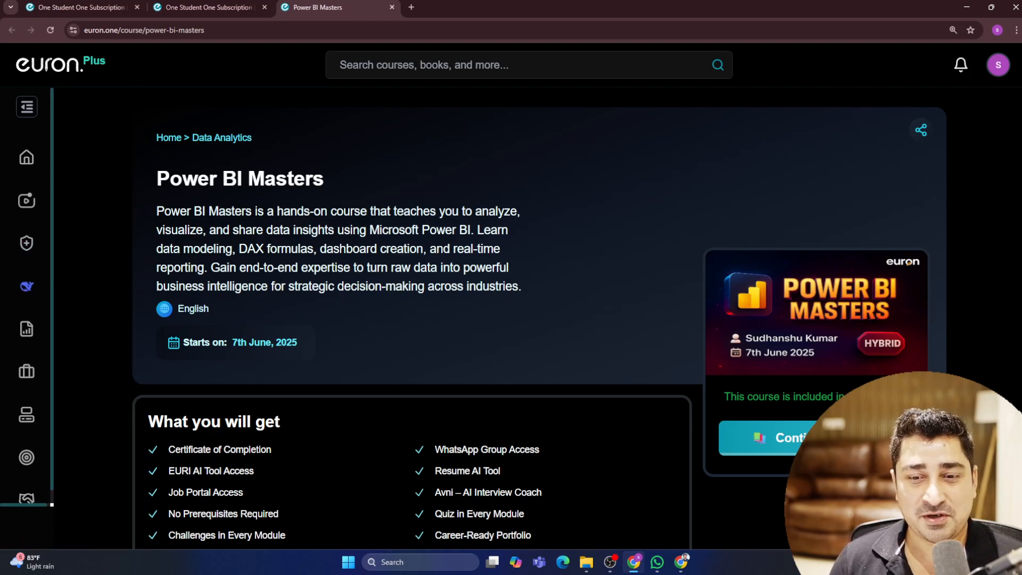